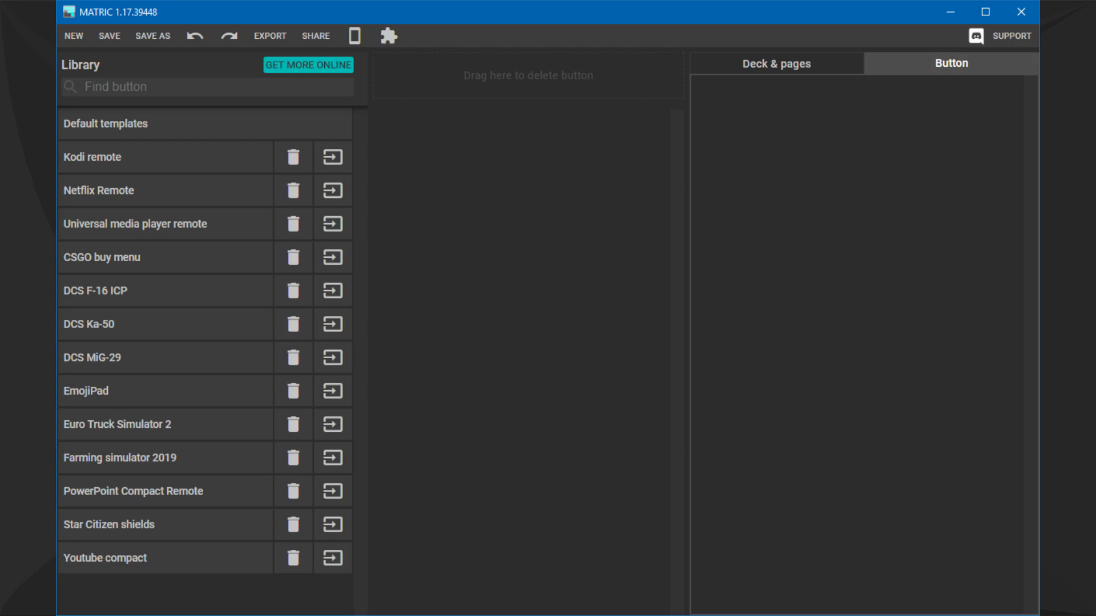
Expand the Default templates library to show its button styles beside a new empty deck.
{"action": "left_click", "coordinate": [91, 35]}
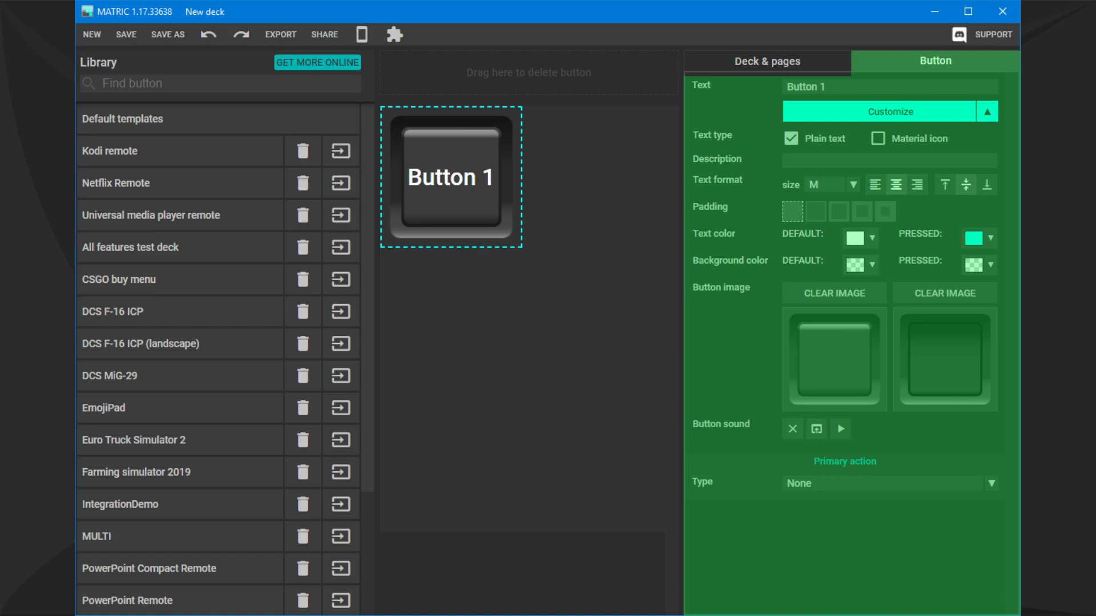
{"action": "left_click", "coordinate": [986, 111]}
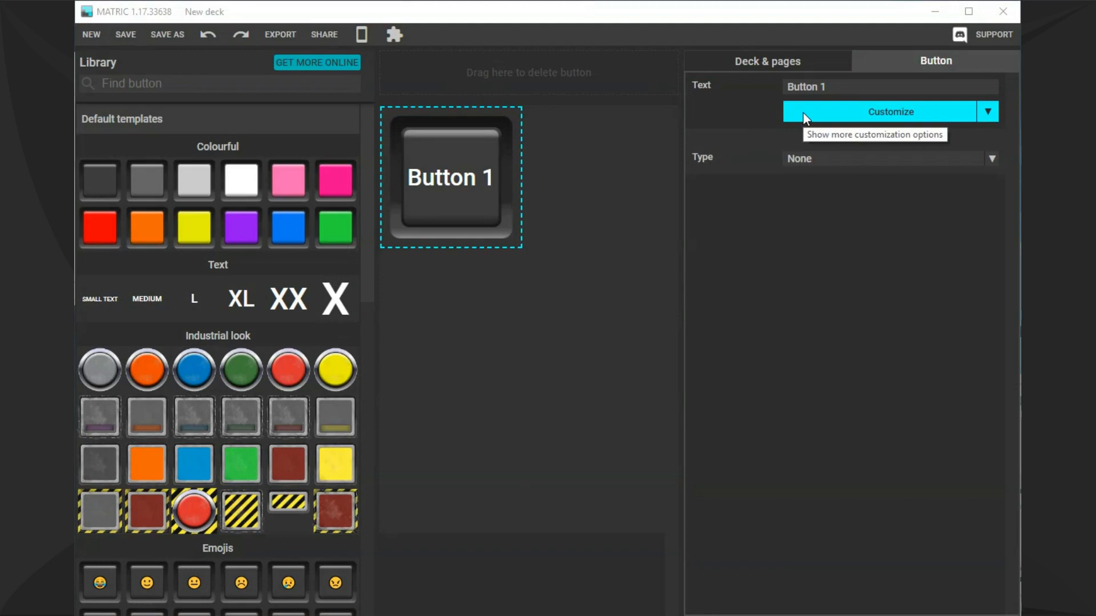
{"action": "left_click", "coordinate": [889, 111]}
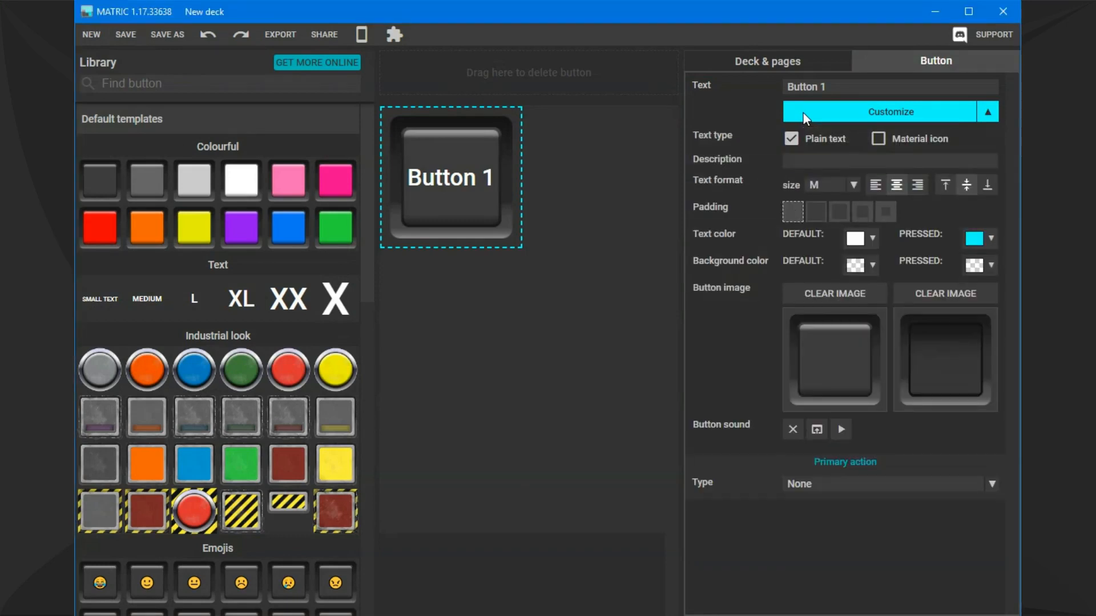
{"action": "mouse_move", "coordinate": [845, 117]}
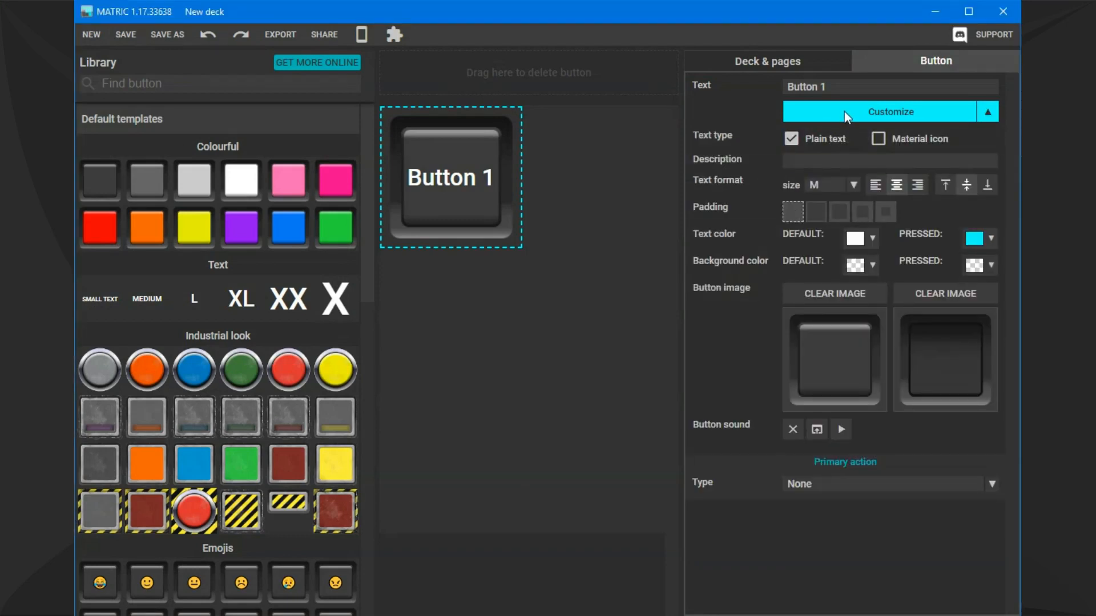
{"action": "left_click", "coordinate": [986, 112]}
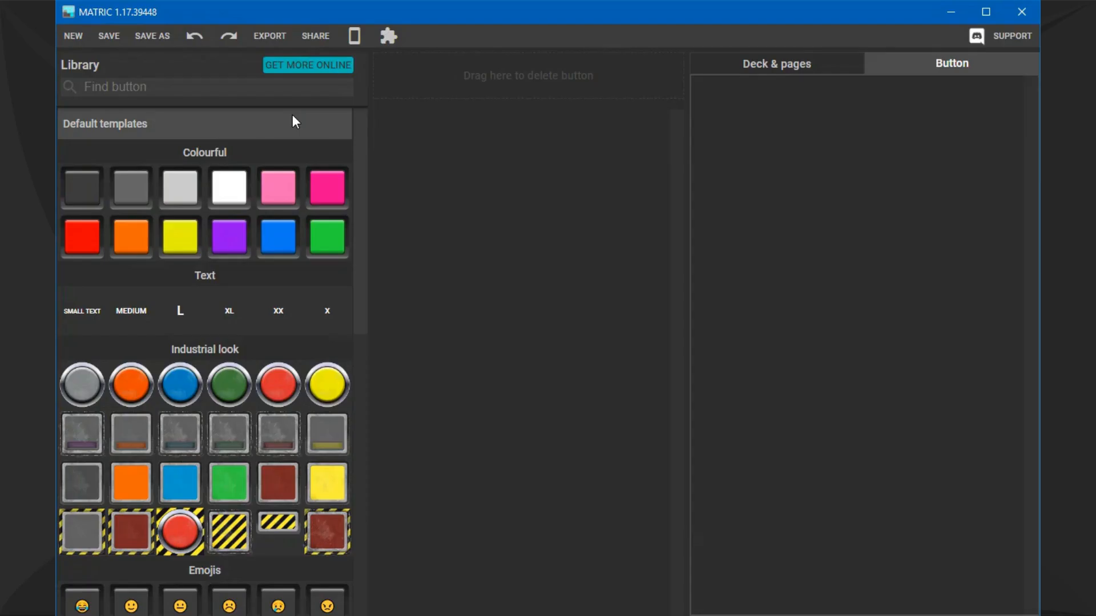
Start a new deck and title it Youtube remote in Deck & pages.
{"action": "left_click", "coordinate": [74, 35]}
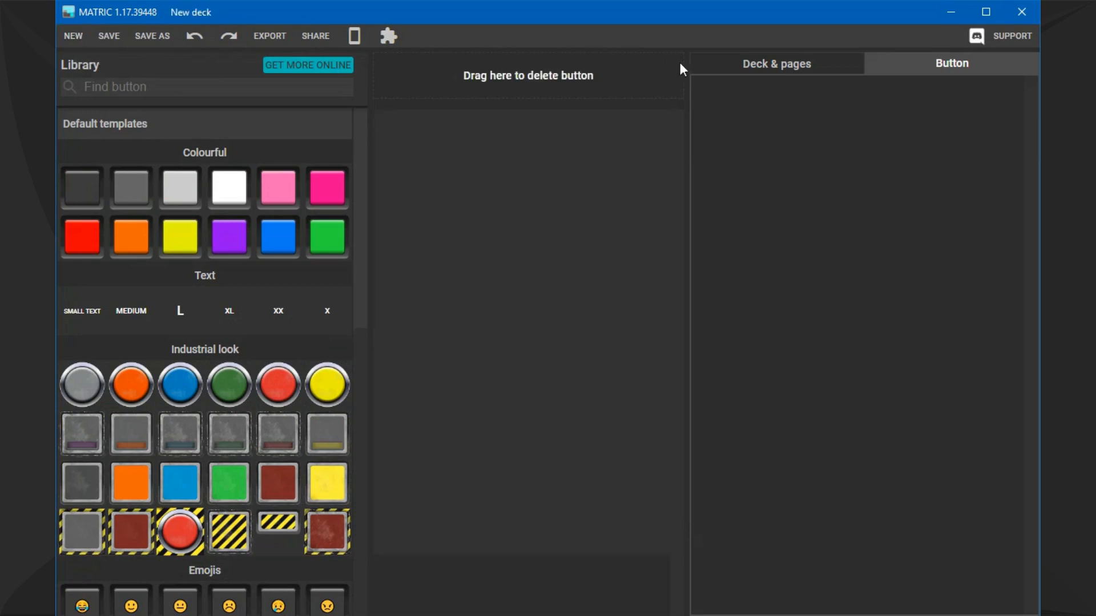
{"action": "left_click", "coordinate": [776, 63]}
{"action": "type", "text": "Y"}
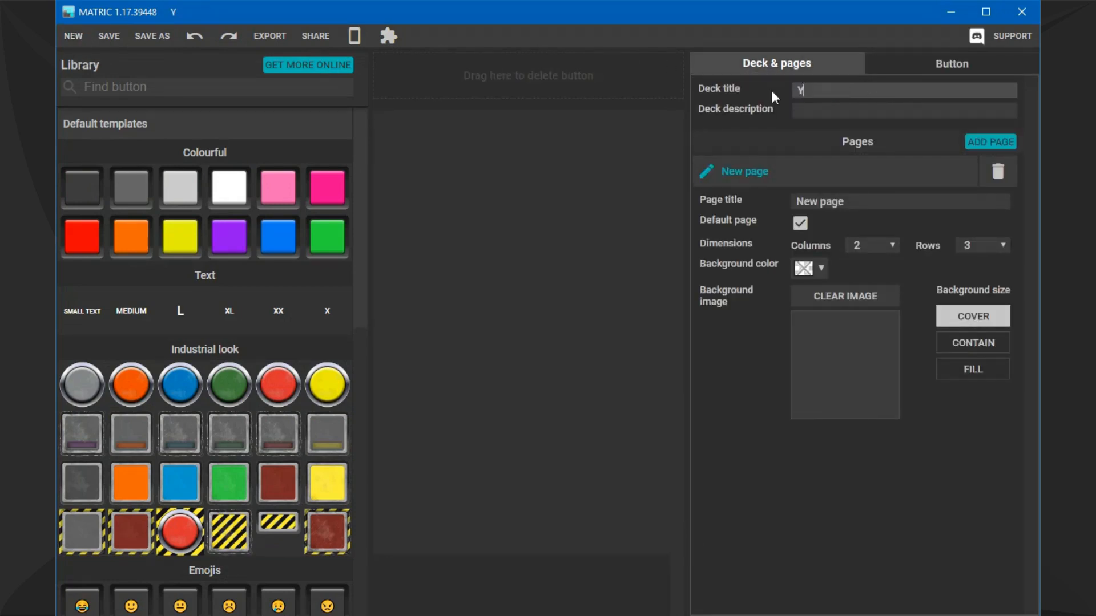
{"action": "type", "text": "outube re"}
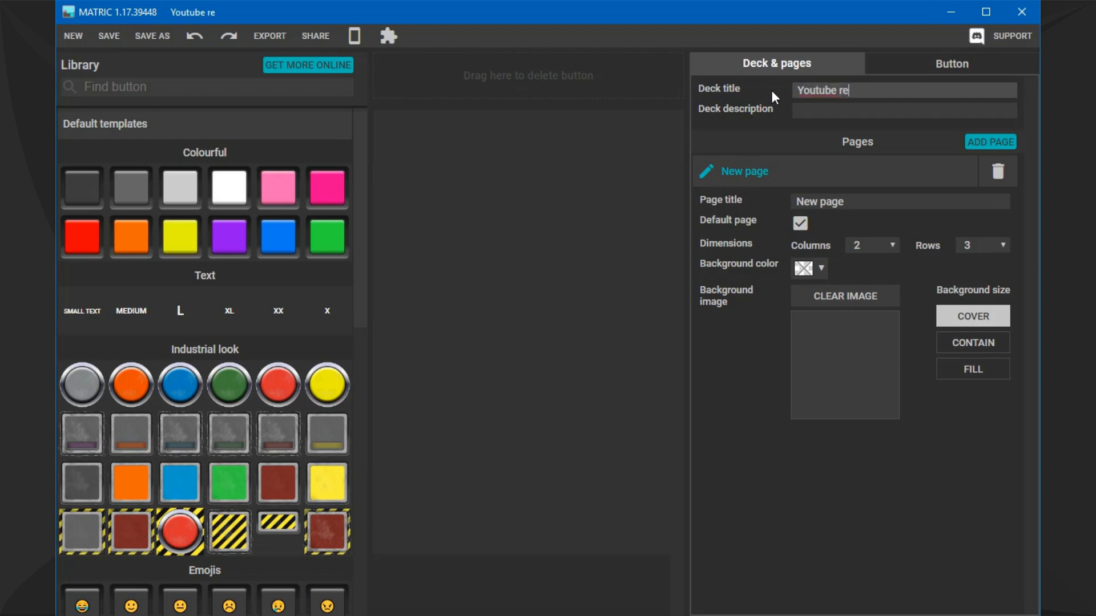
{"action": "type", "text": "mote"}
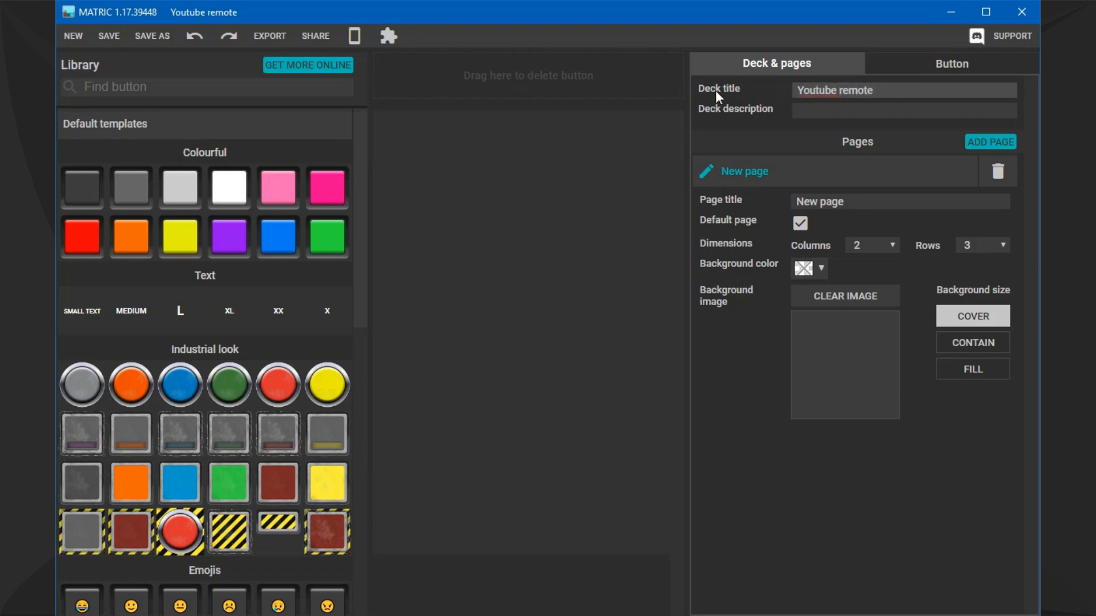
Place a dark button labelled play pause and set its type to Hotkey.
{"action": "left_click_drag", "start_coordinate": [82, 186], "coordinate": [453, 170]}
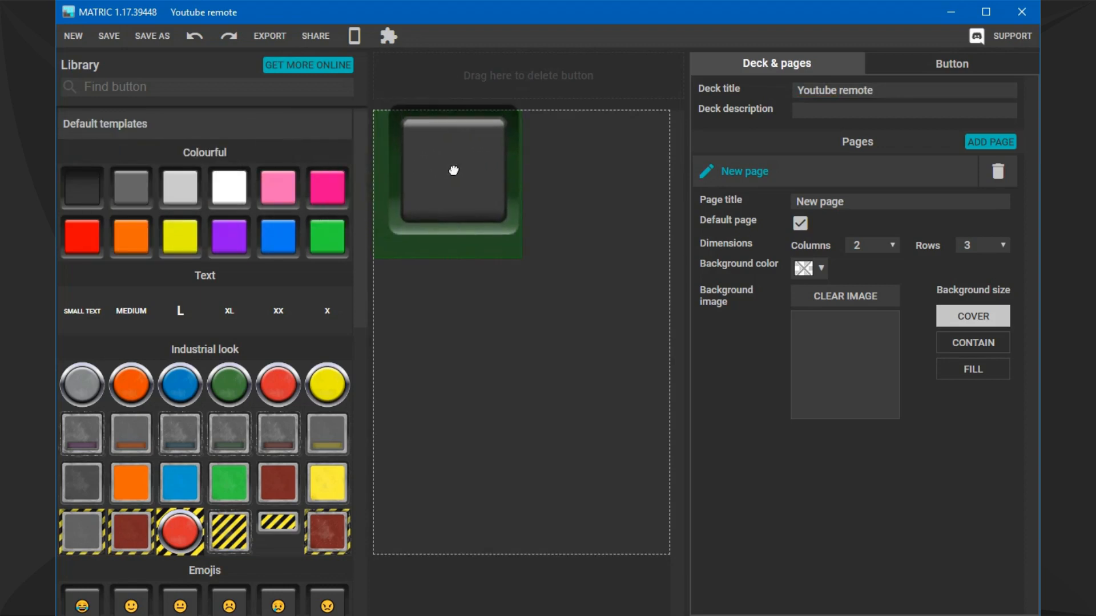
{"action": "left_click", "coordinate": [448, 182]}
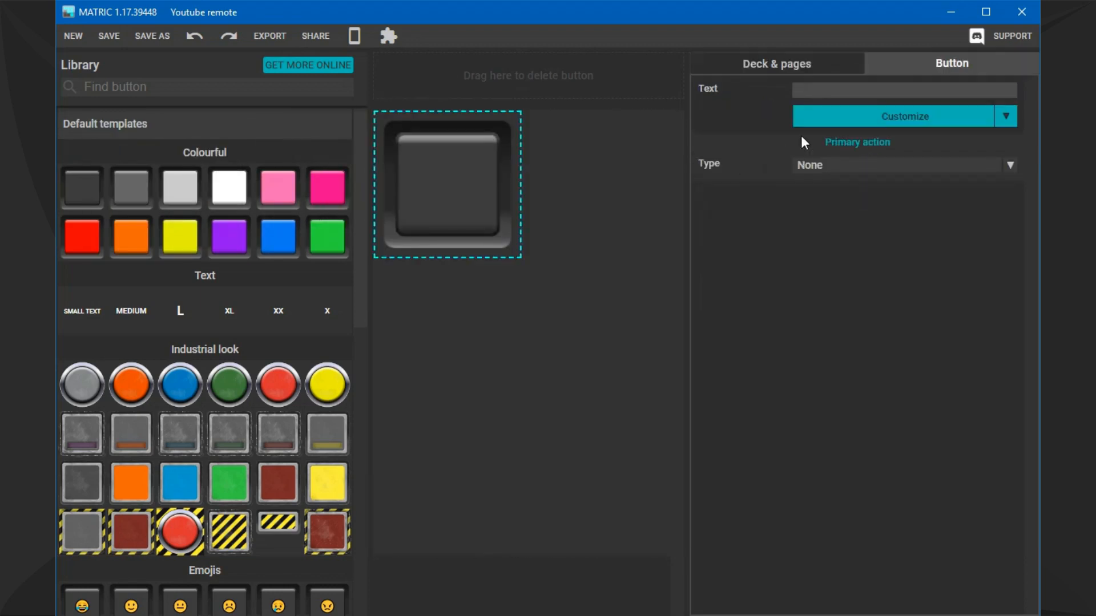
{"action": "type", "text": "play pa"}
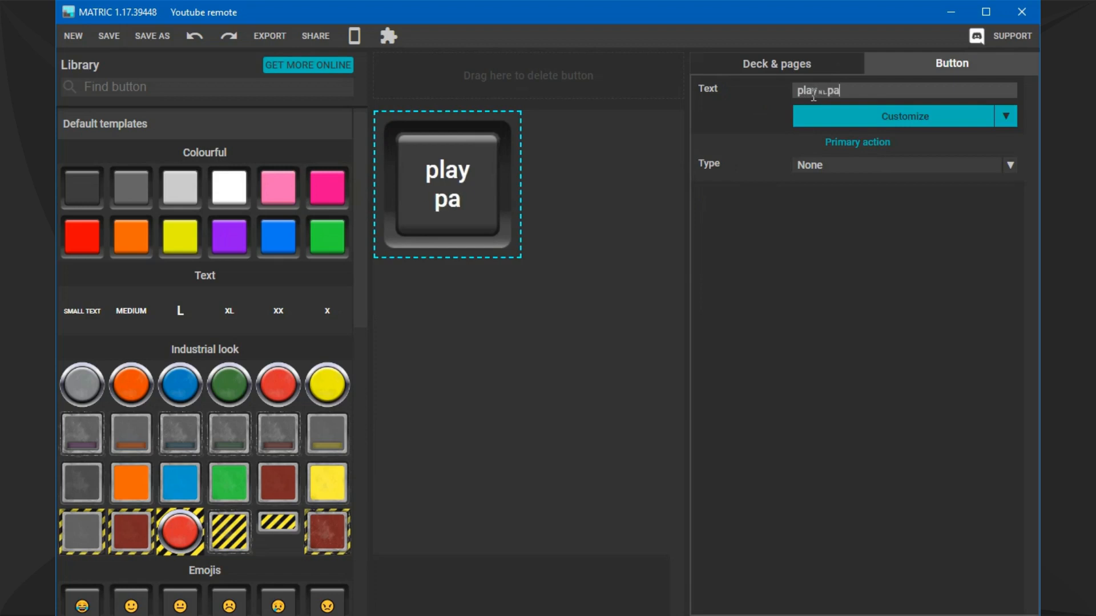
{"action": "type", "text": "use"}
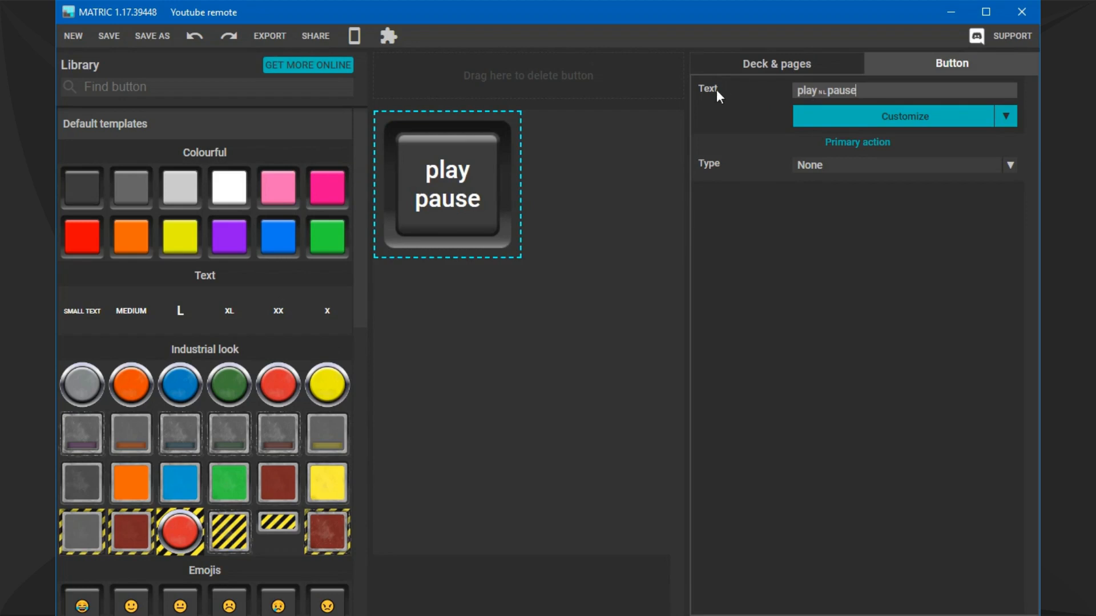
{"action": "mouse_move", "coordinate": [825, 198]}
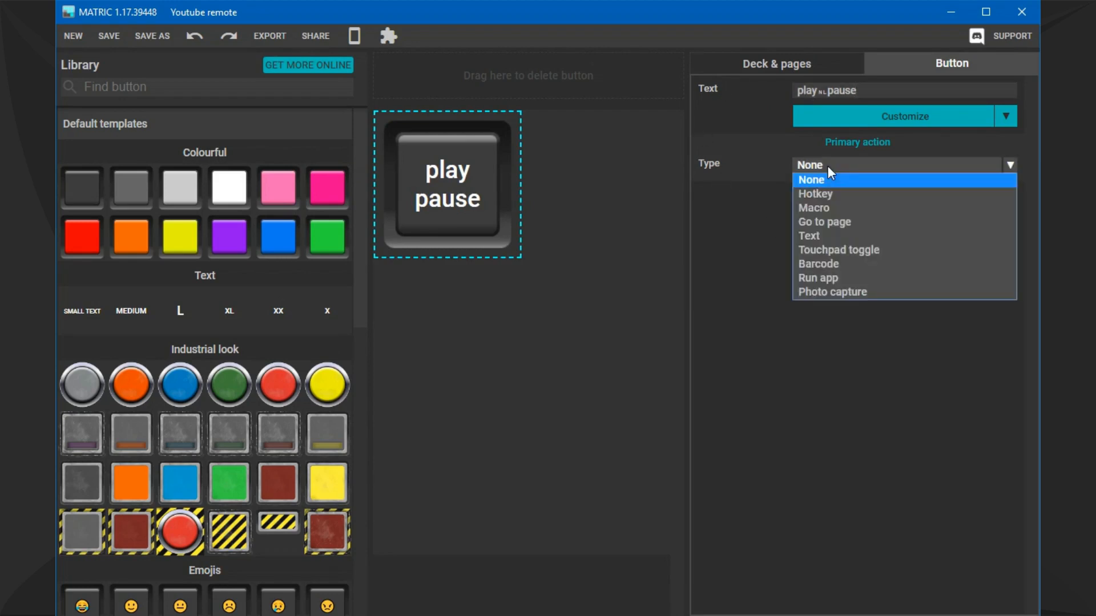
{"action": "left_click", "coordinate": [813, 194]}
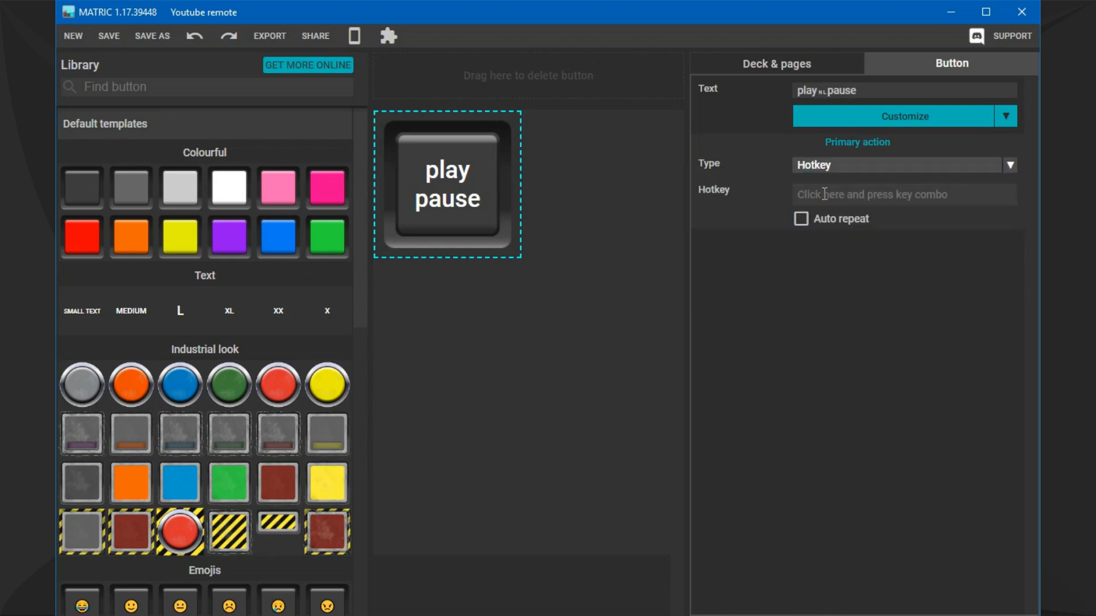
{"action": "left_click", "coordinate": [902, 194]}
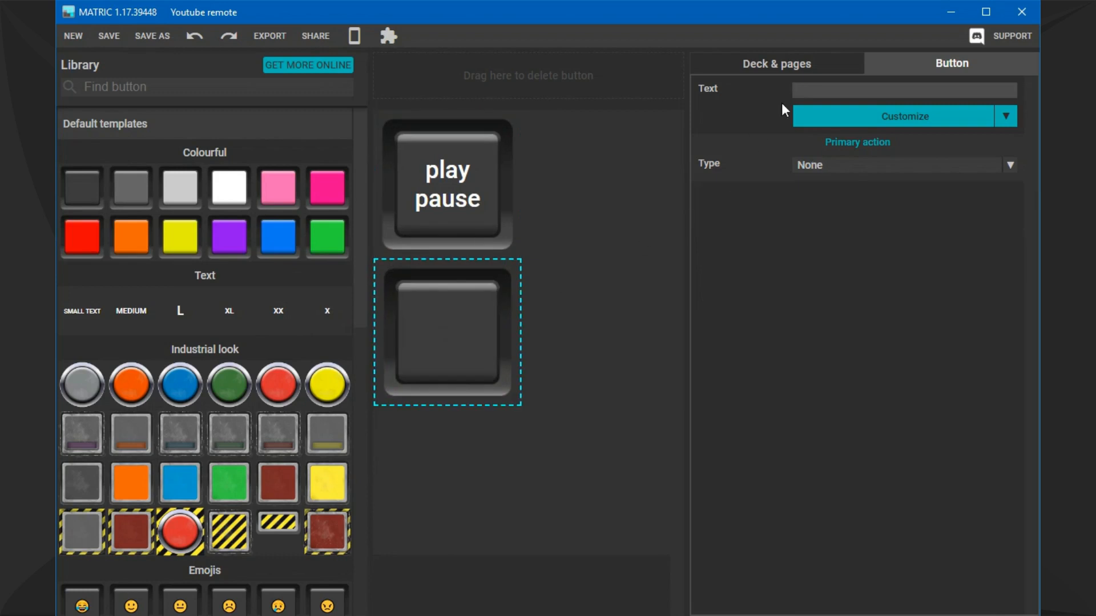
Add the previous, next, mute and full screen hotkey buttons to complete the deck.
{"action": "type", "text": "previ"}
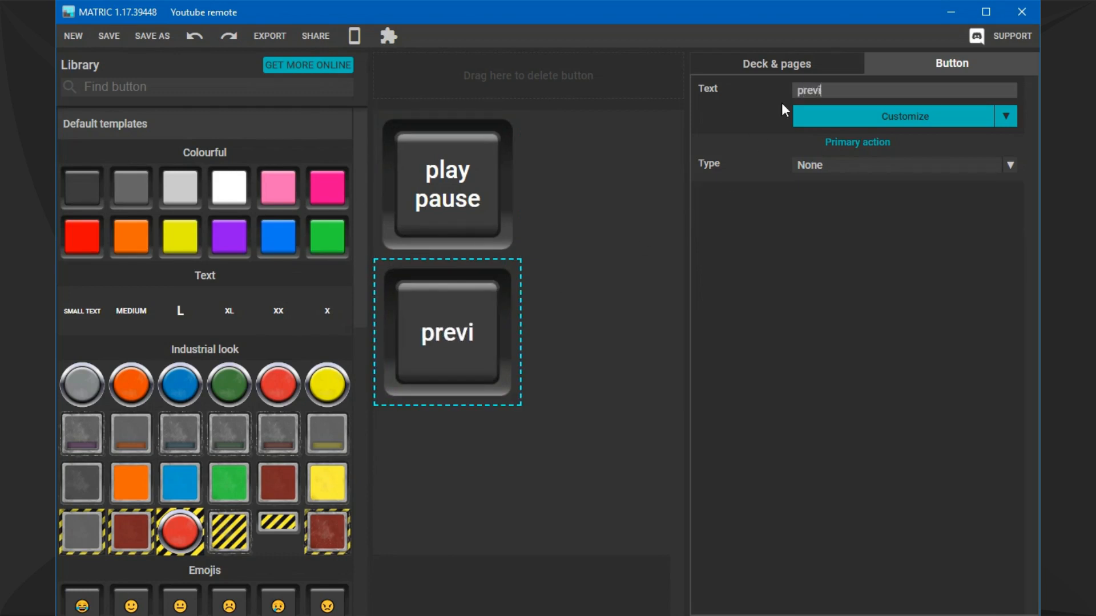
{"action": "type", "text": "ous"}
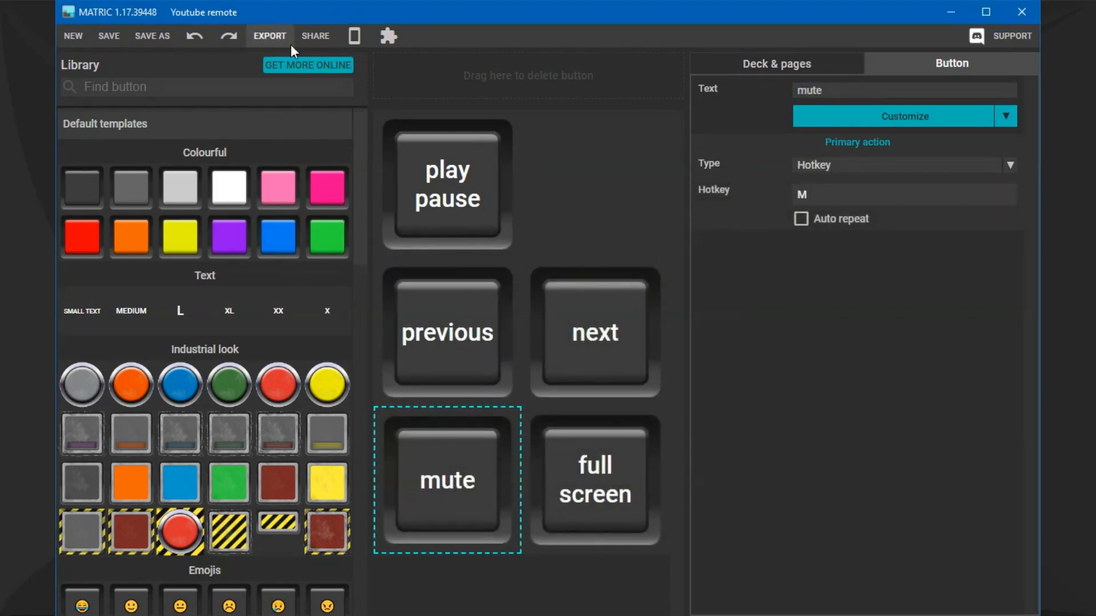
{"action": "left_click", "coordinate": [109, 35]}
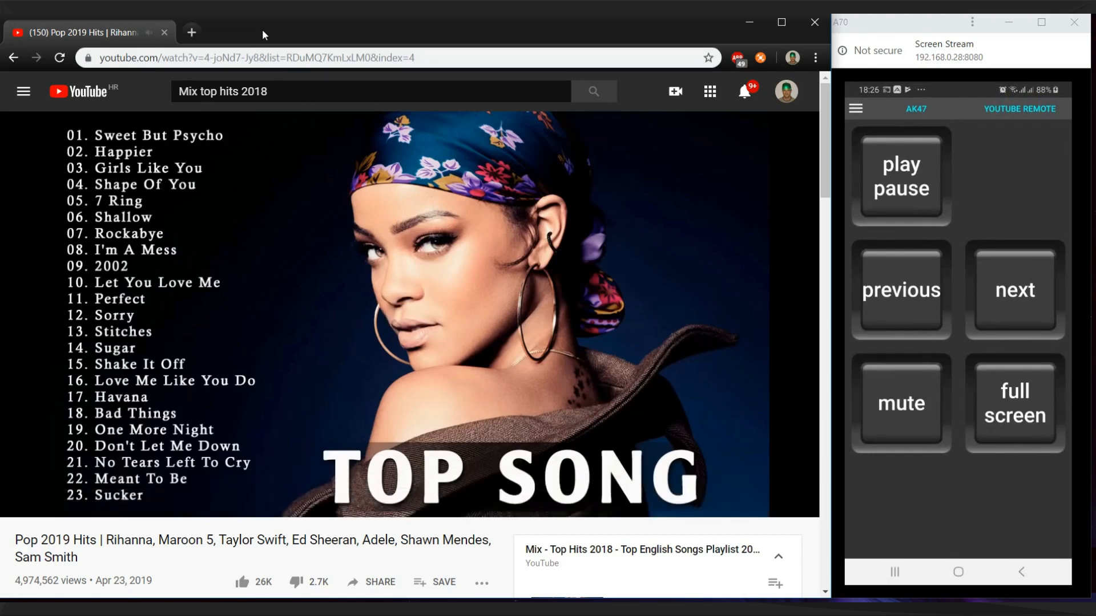
From the phone deck, skip to the next video, go full screen, mute, then return to the previous video.
{"action": "left_click", "coordinate": [1014, 289]}
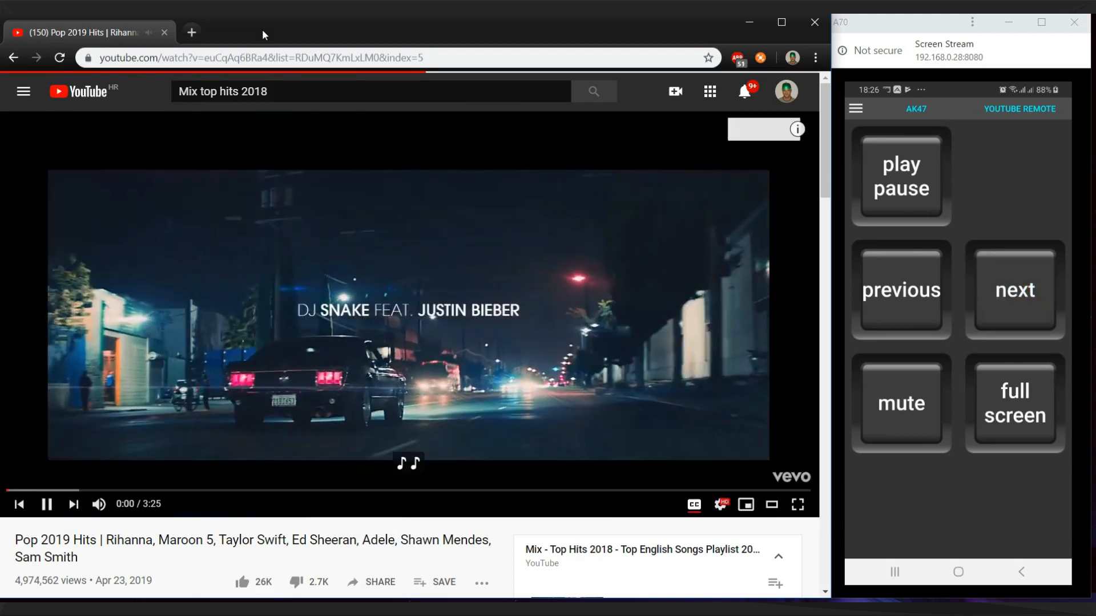
{"action": "left_click", "coordinate": [1014, 290]}
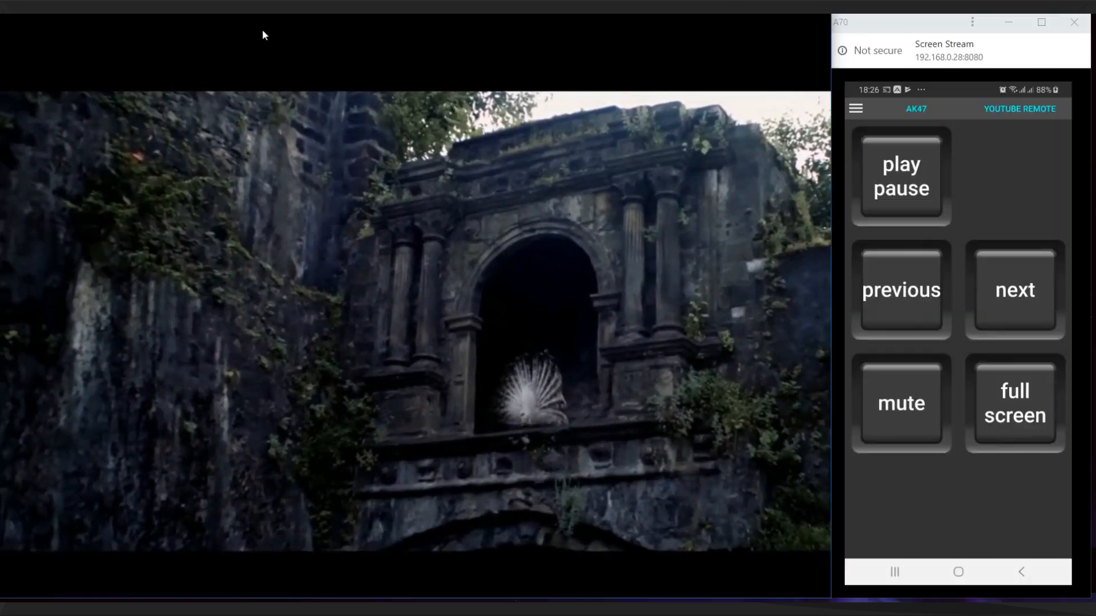
{"action": "left_click", "coordinate": [1012, 403]}
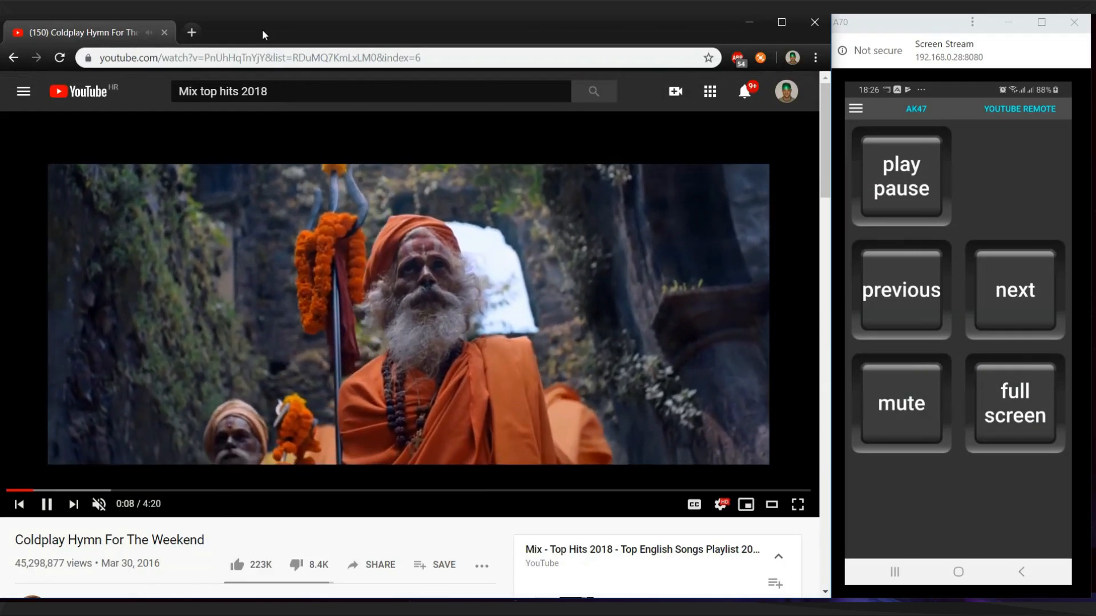
{"action": "left_click", "coordinate": [900, 290]}
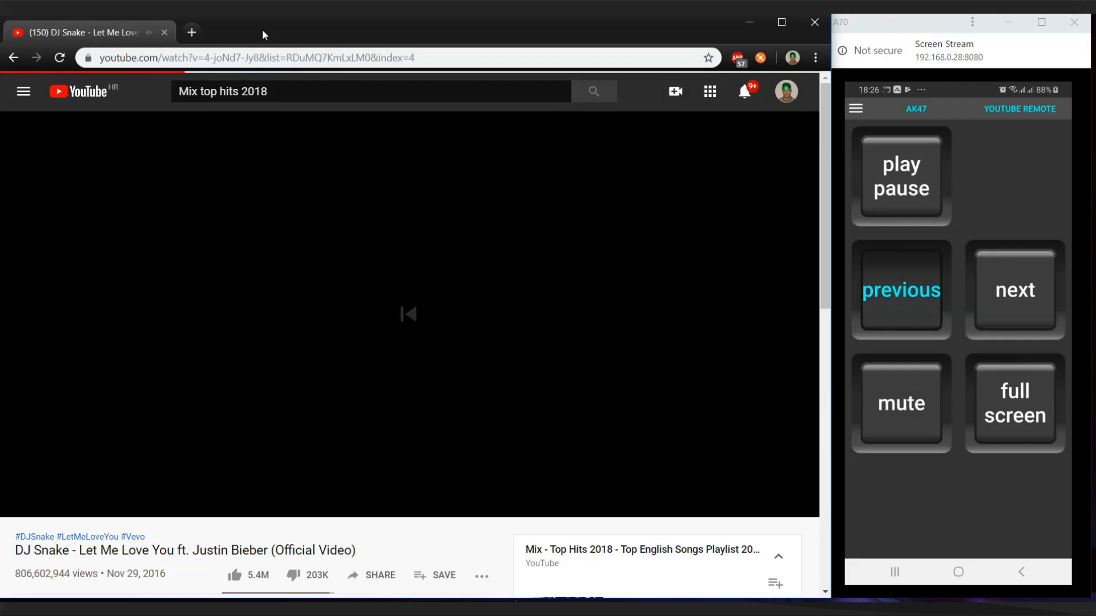